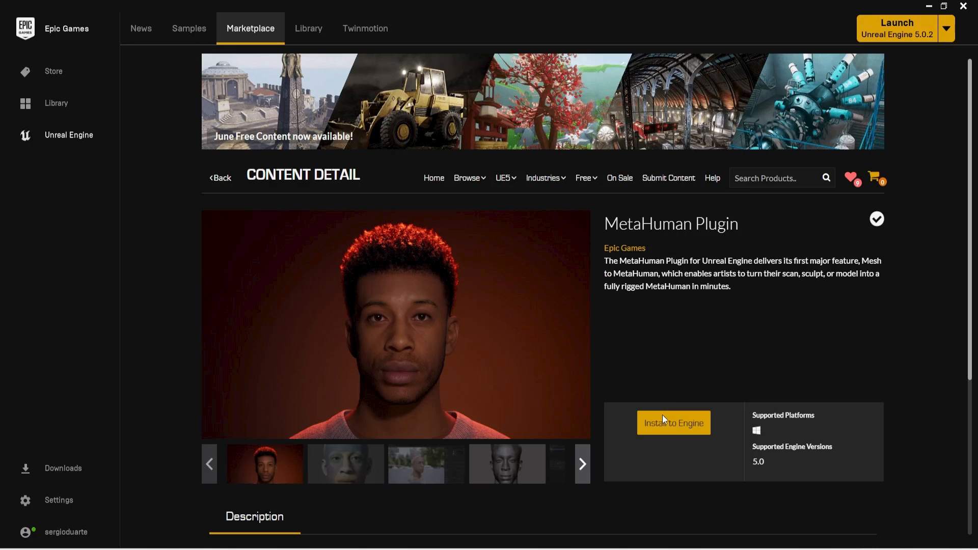
pyautogui.moveTo(711, 355)
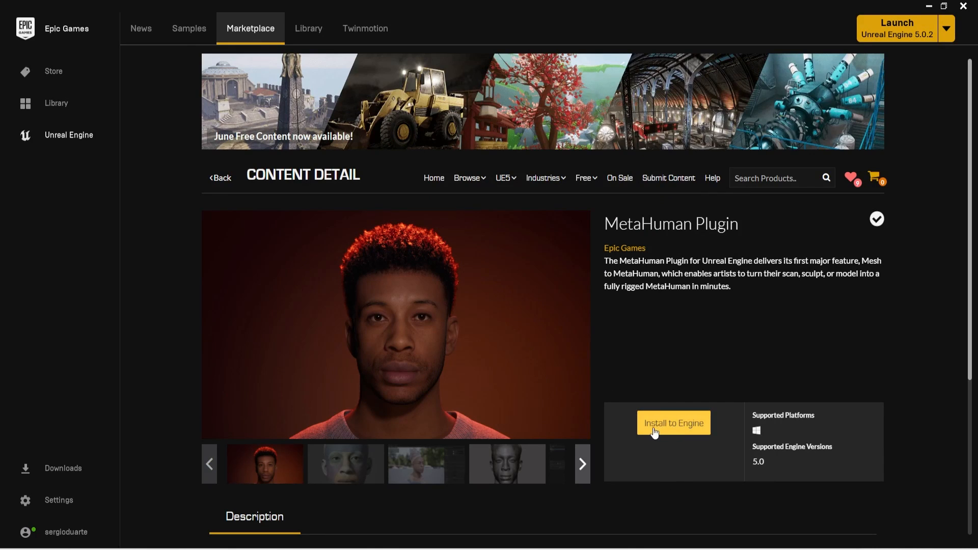
pyautogui.moveTo(685, 435)
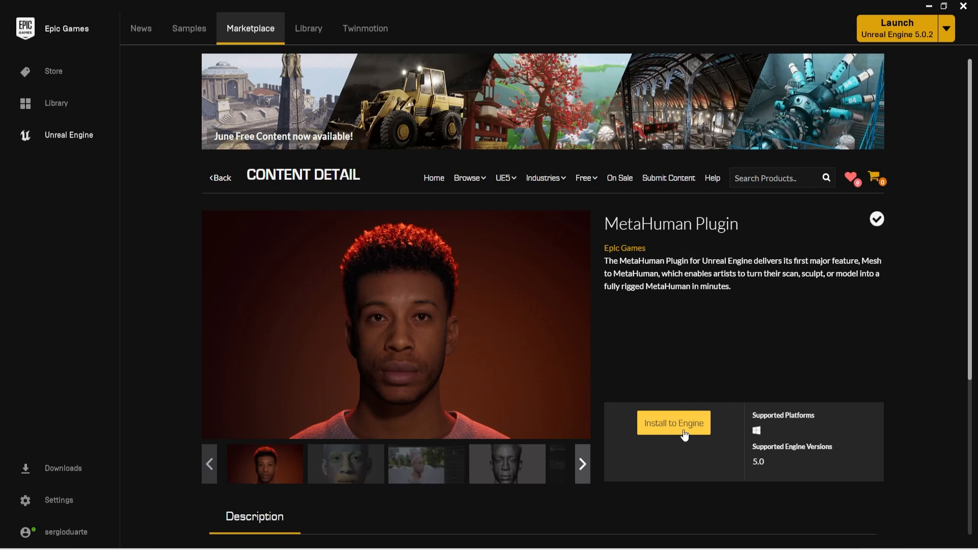
pyautogui.moveTo(810, 203)
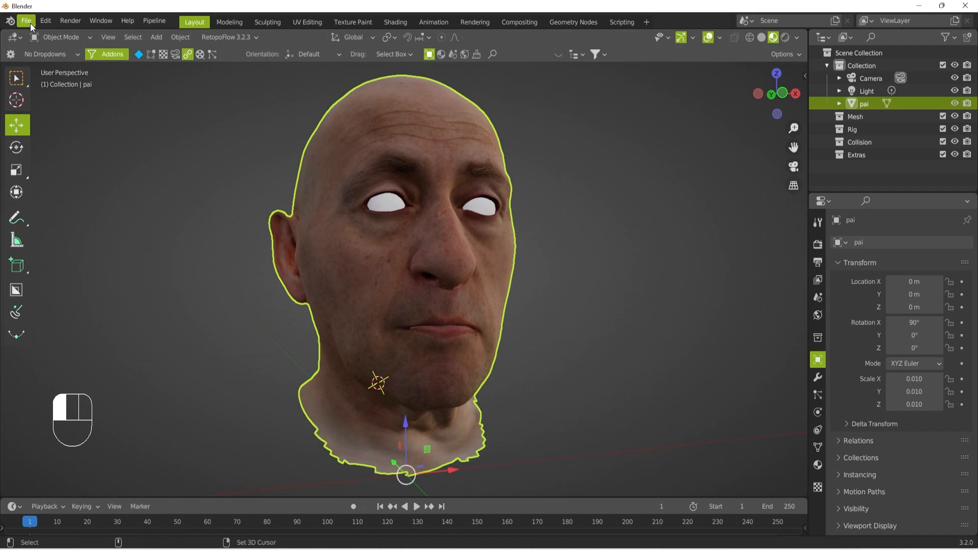
# - Export the scanned head from Blender as FBX, naming the file 'fathe…'
pyautogui.click(27, 20)
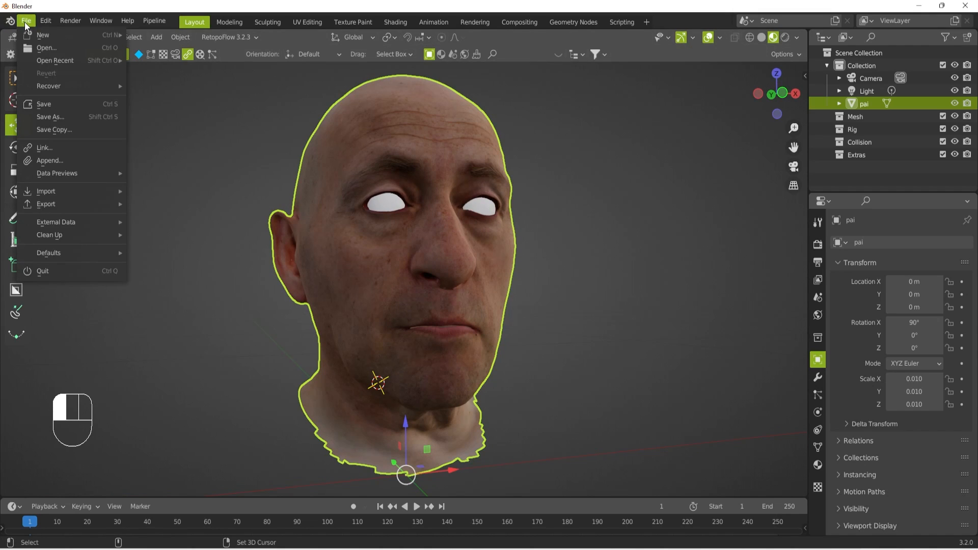
pyautogui.click(46, 204)
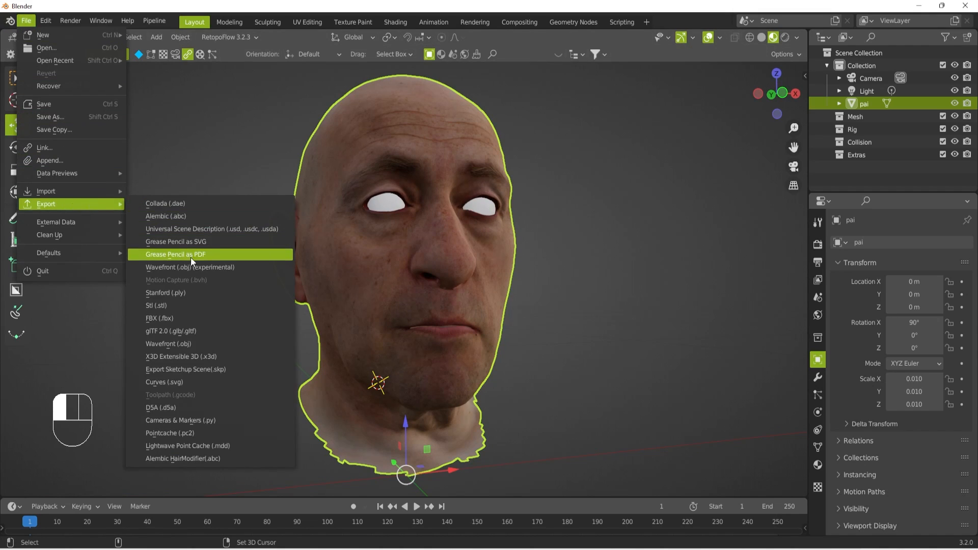
pyautogui.click(160, 317)
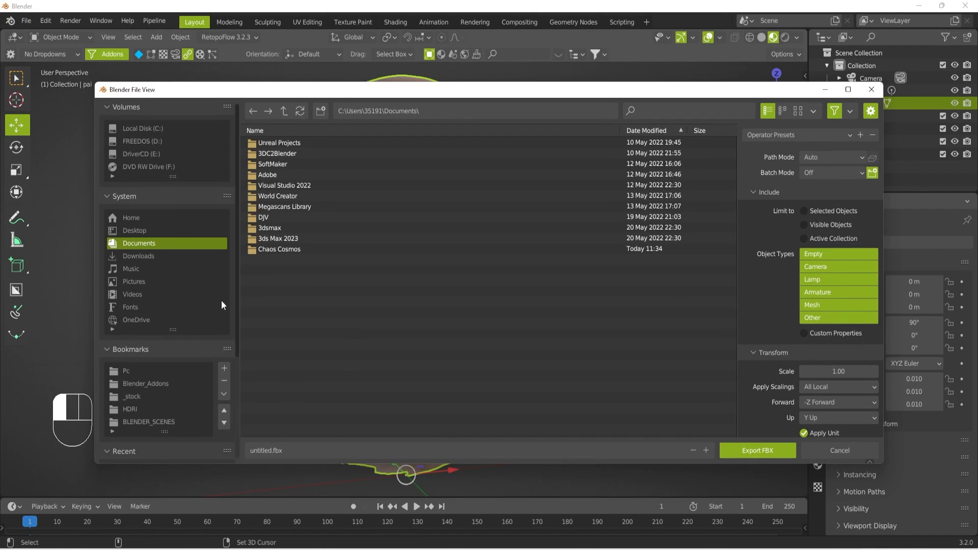
pyautogui.write('fathe')
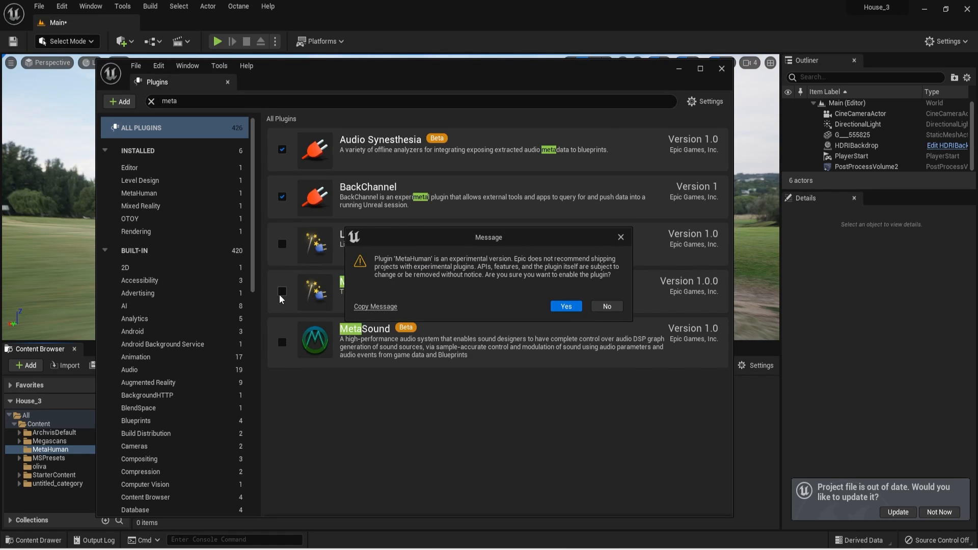
# - Confirm the experimental MetaHuman plugin warning and restart the editor
pyautogui.click(566, 307)
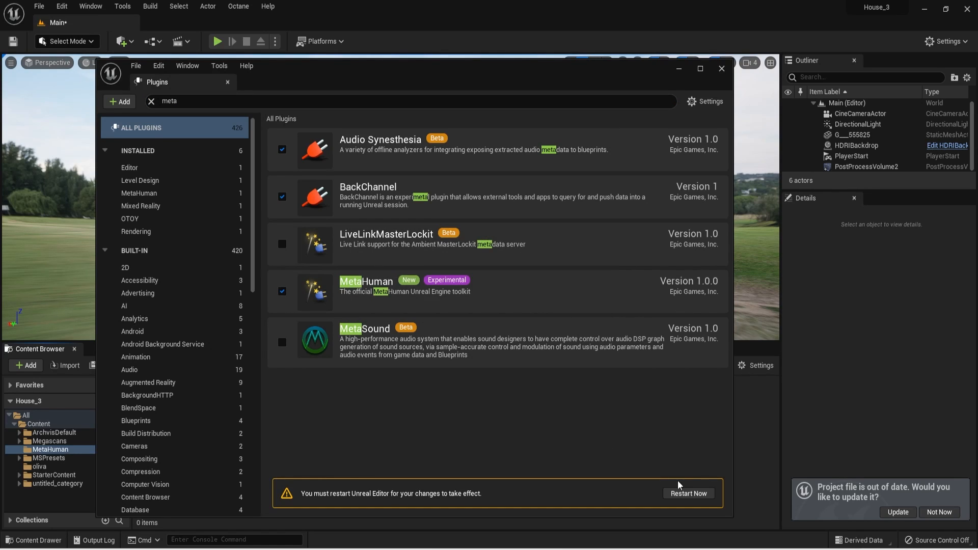
pyautogui.click(150, 101)
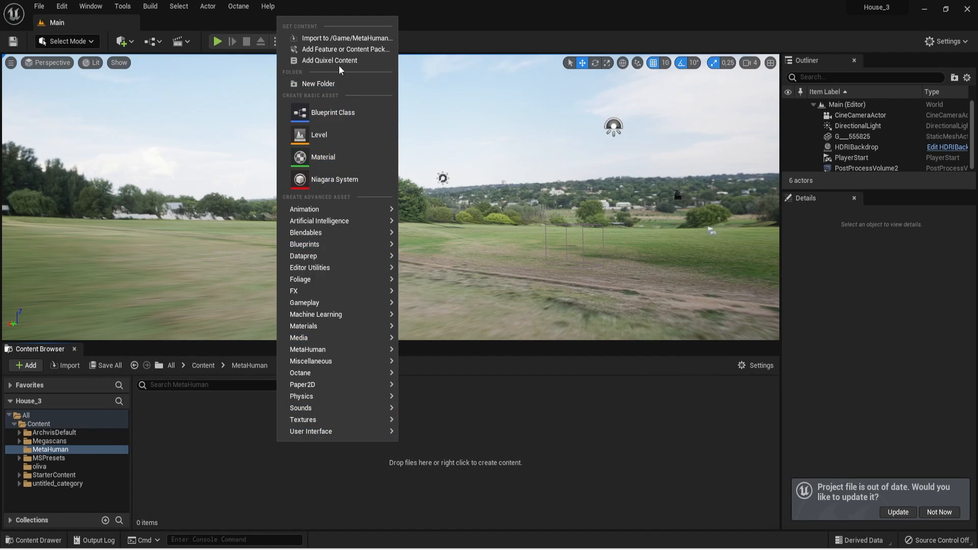
# - Import the head FBX into the MetaHuman folder with Combine Meshes enabled under Advanced
pyautogui.click(348, 37)
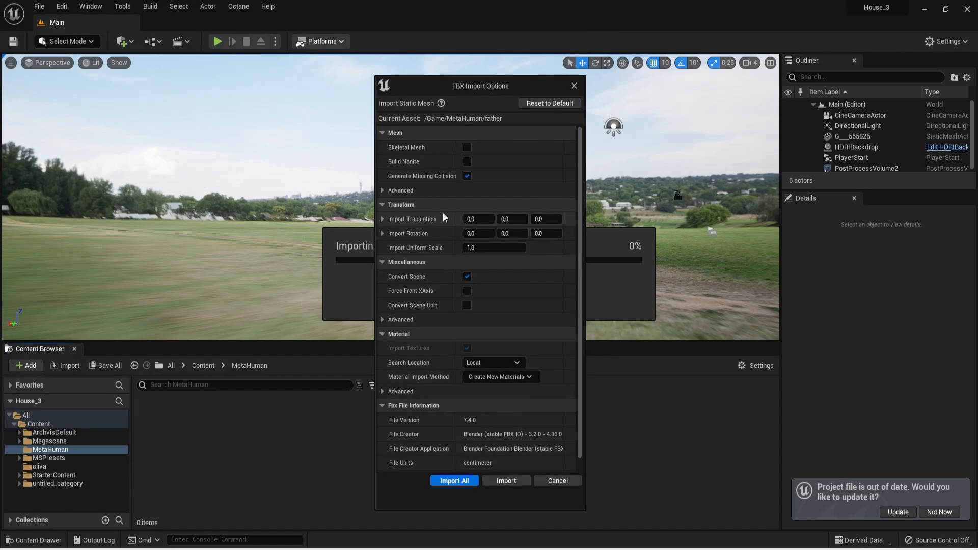
pyautogui.click(382, 191)
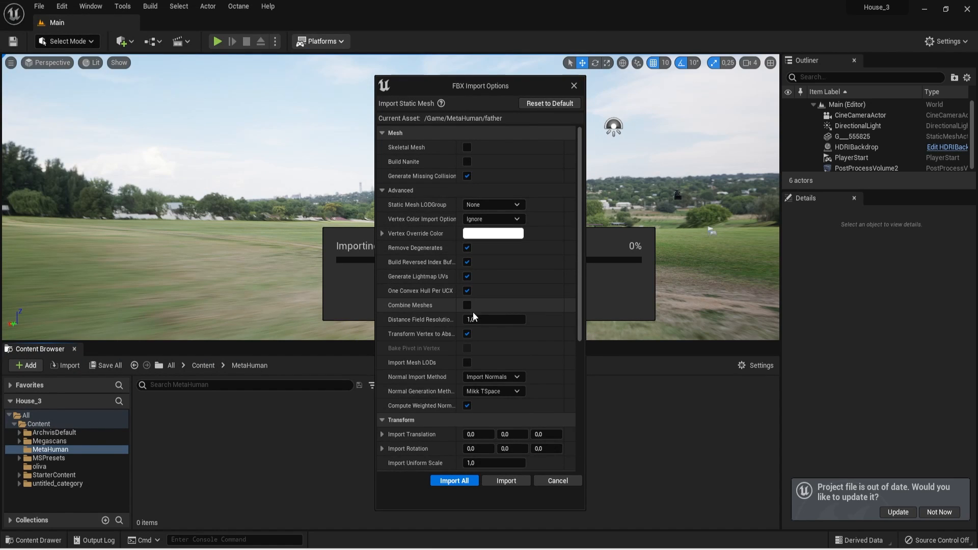
pyautogui.click(454, 480)
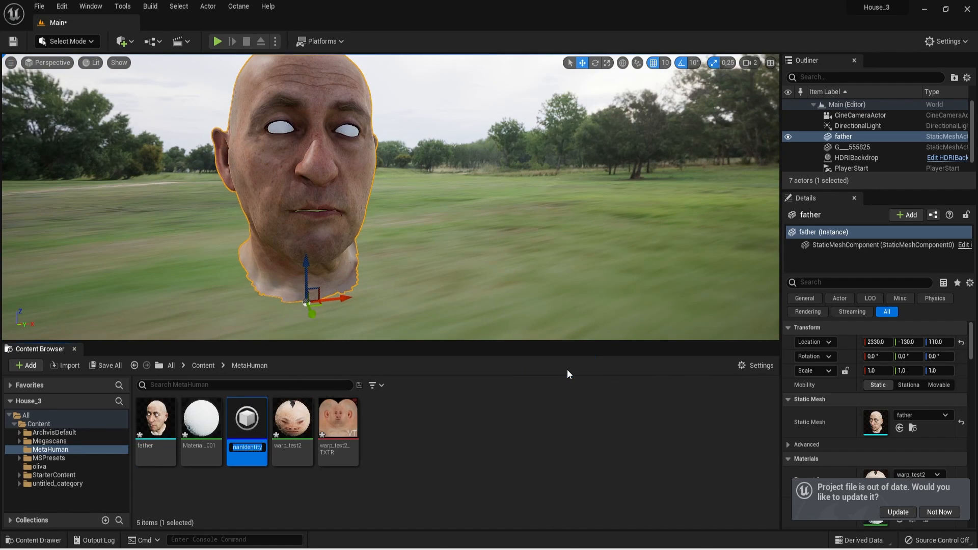
pyautogui.moveTo(546, 405)
pyautogui.write('father1')
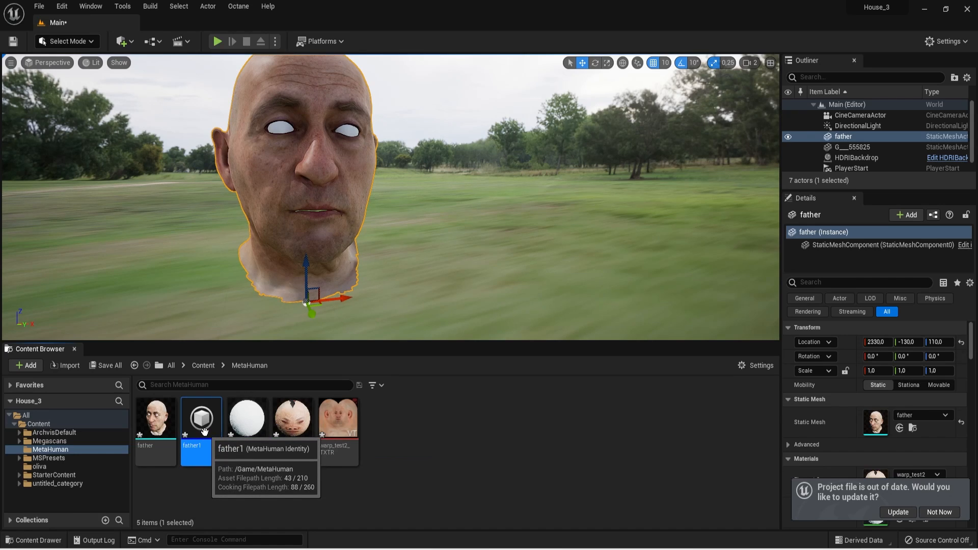
# - Sign in and build the father1 identity's components from the father static mesh
pyautogui.doubleClick(201, 417)
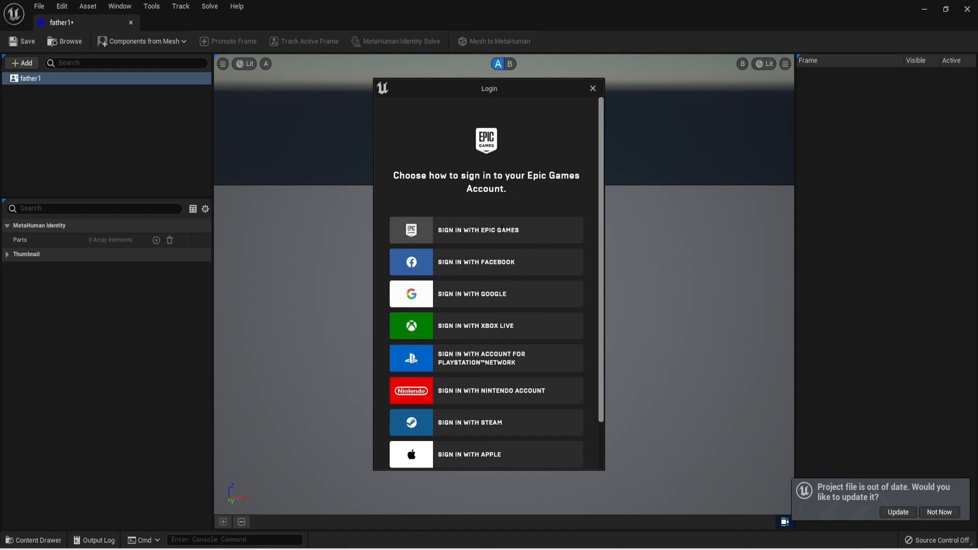
pyautogui.click(591, 89)
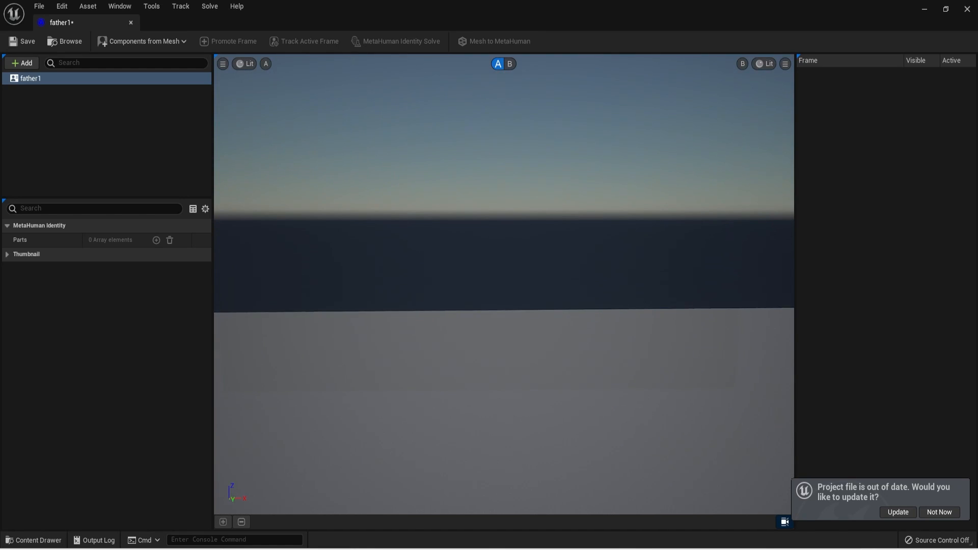
pyautogui.click(141, 41)
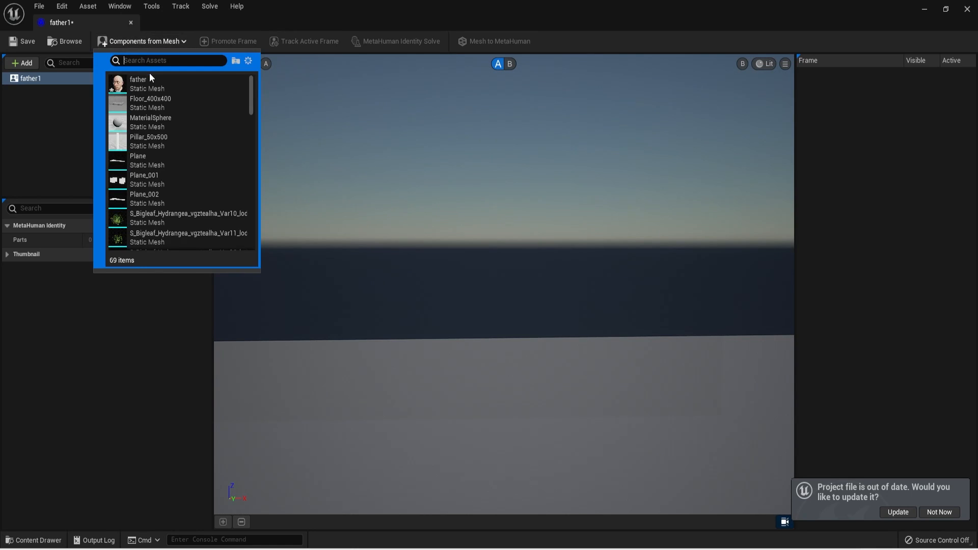
pyautogui.click(138, 83)
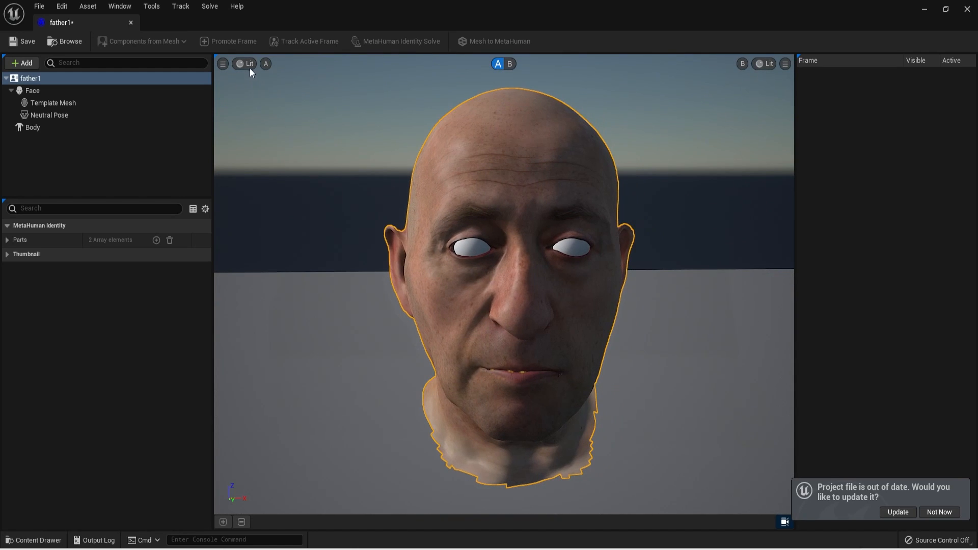
# - View the head Unlit, check the tracked landmarks with View A toggled, and lock the promoted frame
pyautogui.click(248, 63)
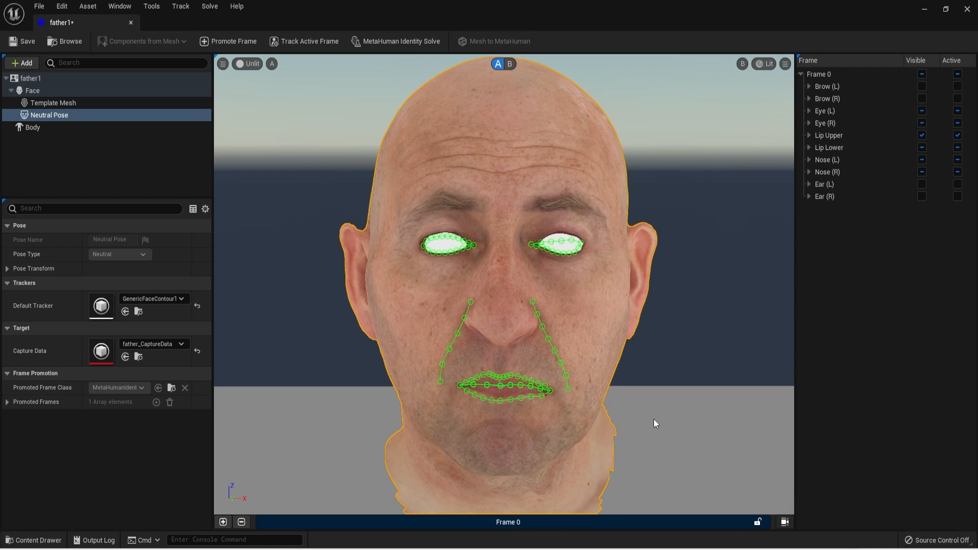
pyautogui.moveTo(742, 525)
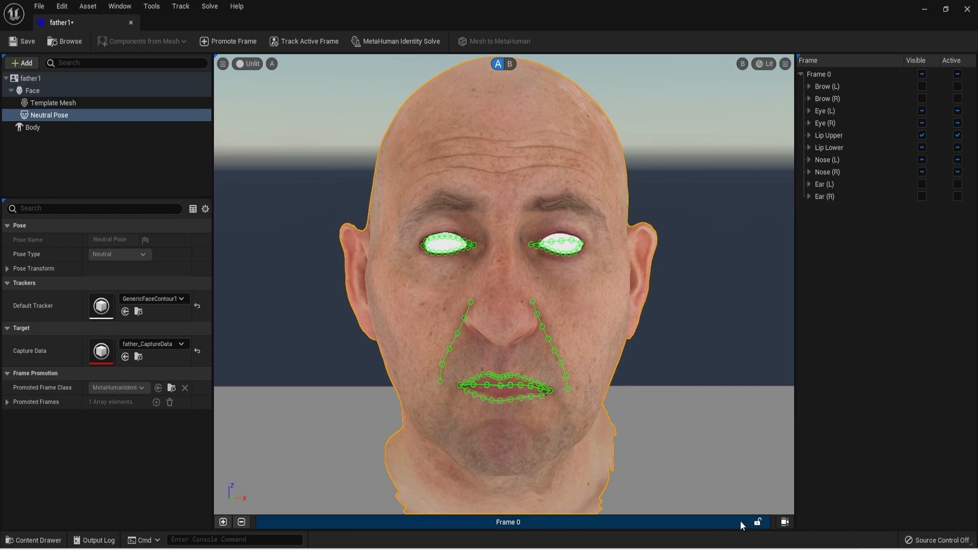
pyautogui.click(497, 63)
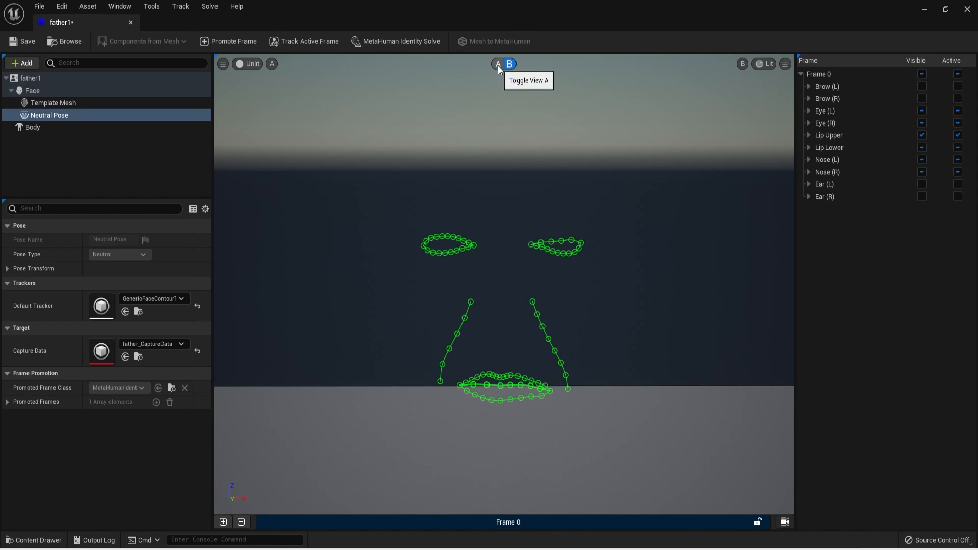
pyautogui.click(497, 63)
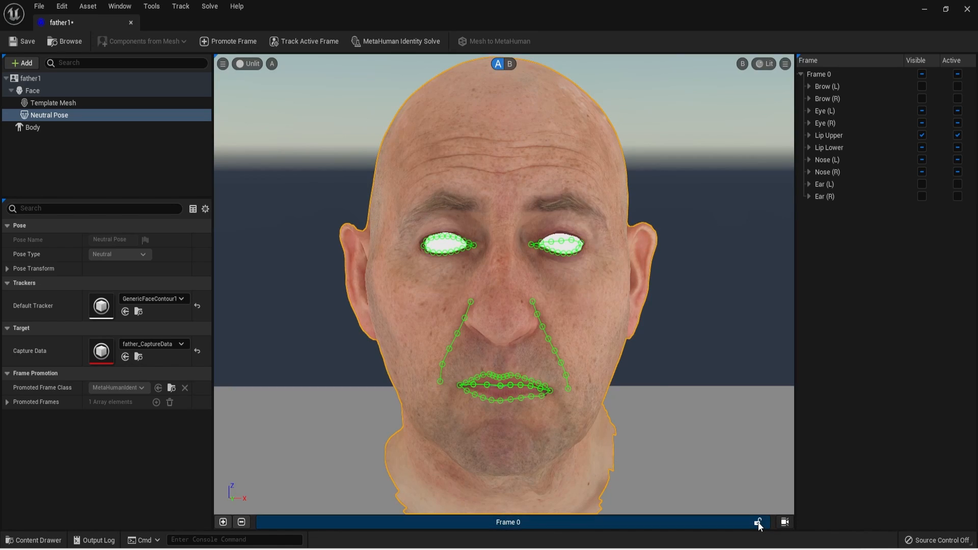
pyautogui.click(396, 41)
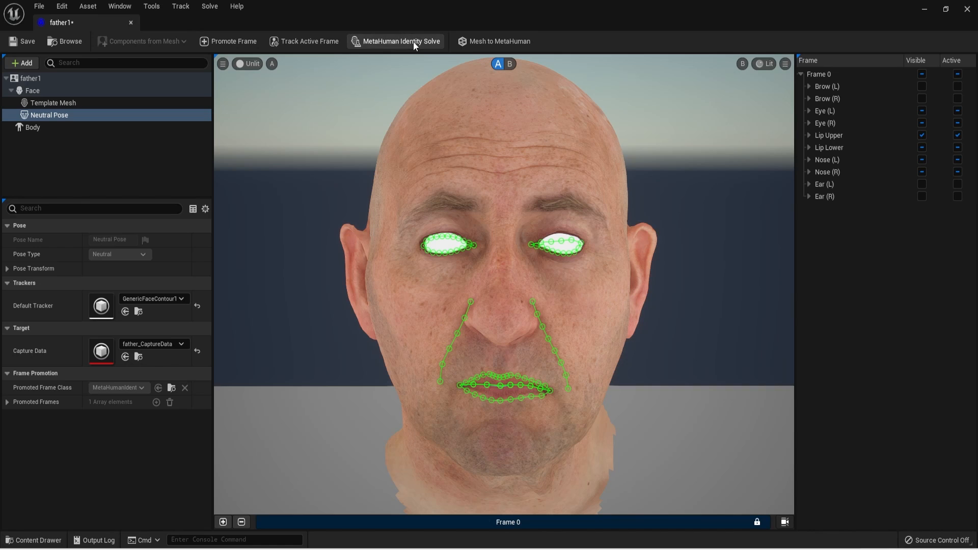
# - Run MetaHuman Identity Solve to fit the template mesh to the father head
pyautogui.click(509, 63)
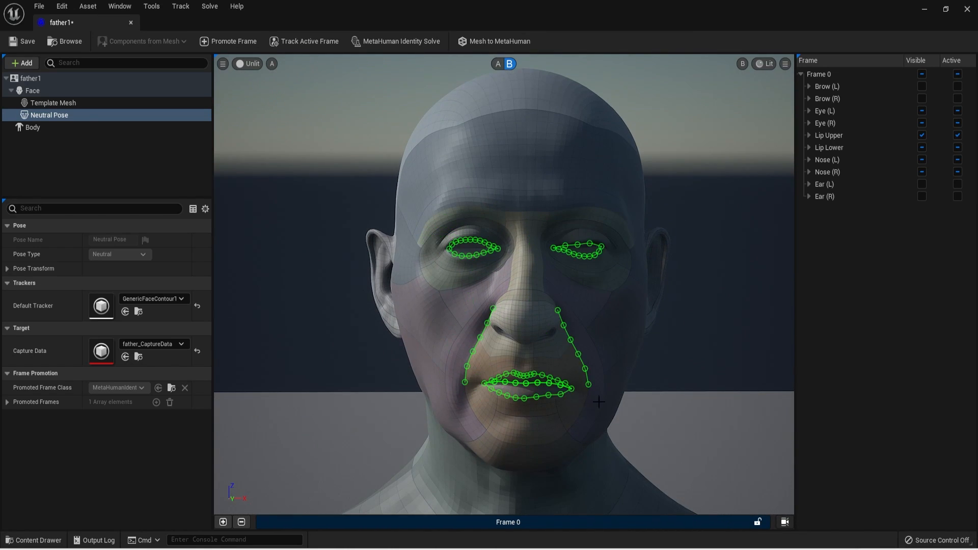
pyautogui.moveTo(753, 540)
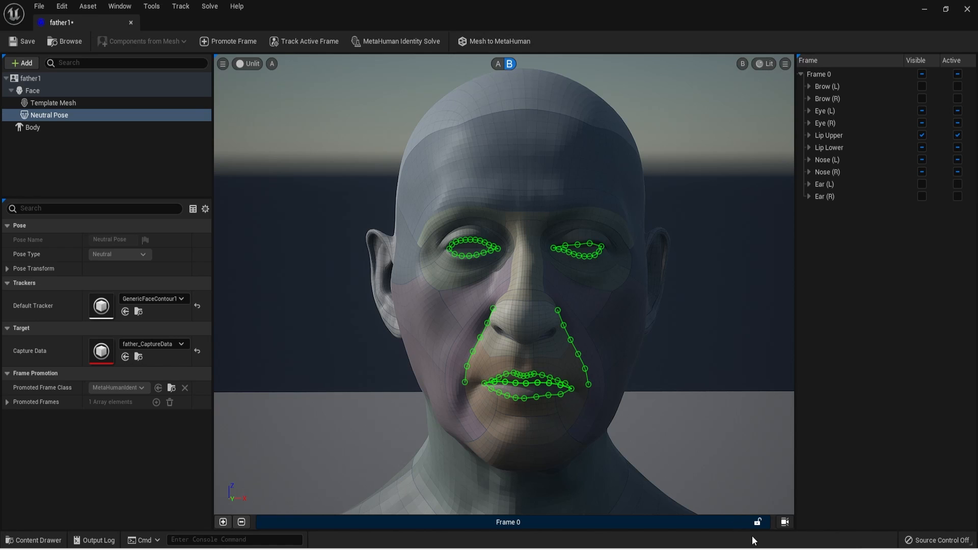
pyautogui.click(499, 41)
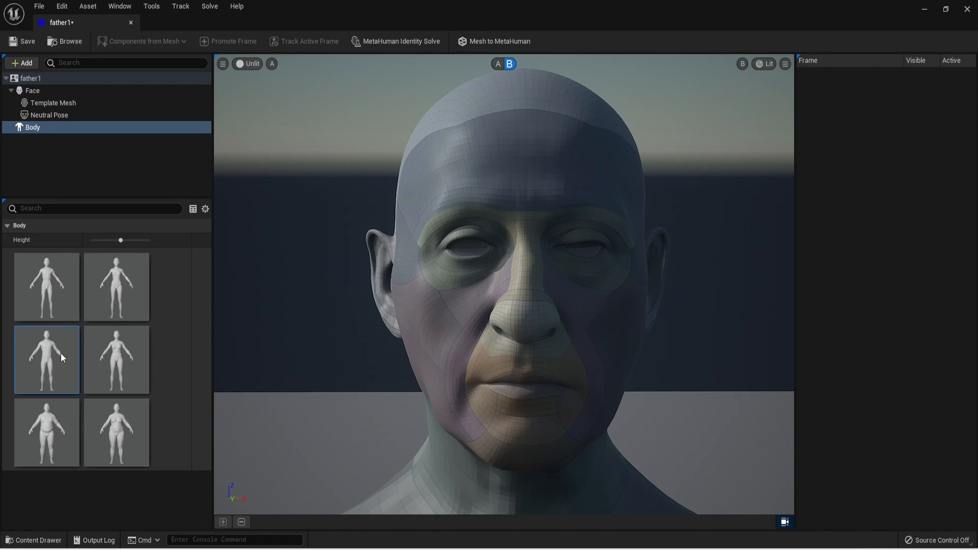
# - Choose a body type for father1 and send it via Mesh to MetaHuman
pyautogui.click(499, 41)
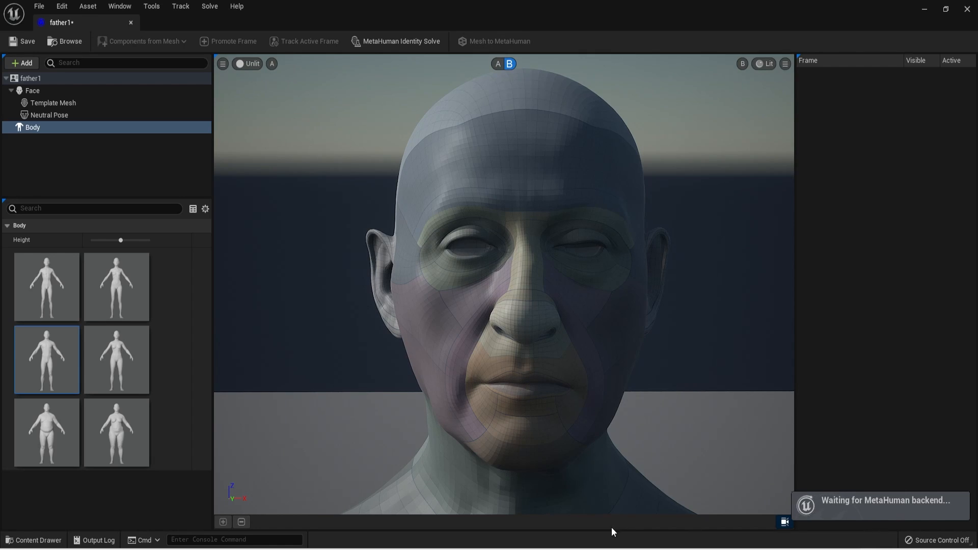
pyautogui.moveTo(491, 544)
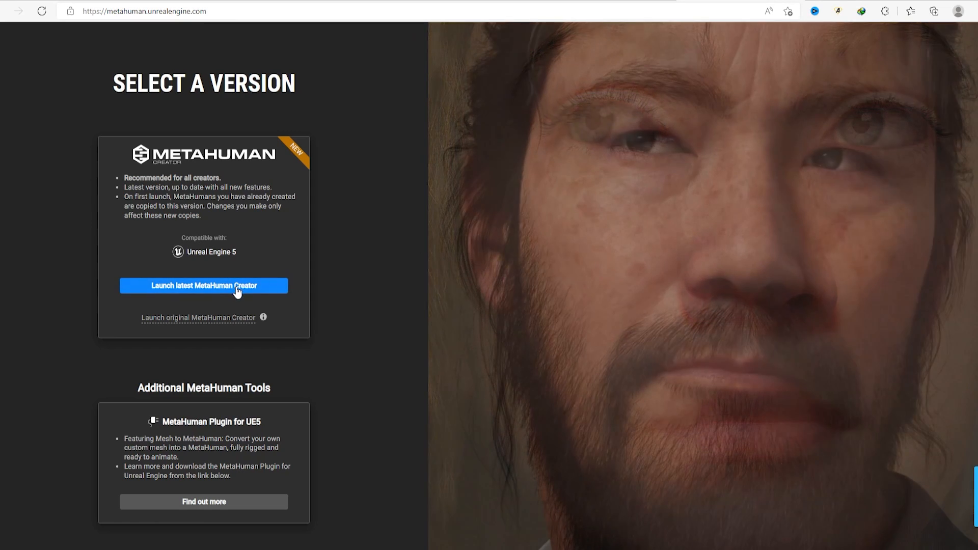
# - Launch the latest MetaHuman Creator from metahuman.unrealengine.com
pyautogui.click(203, 285)
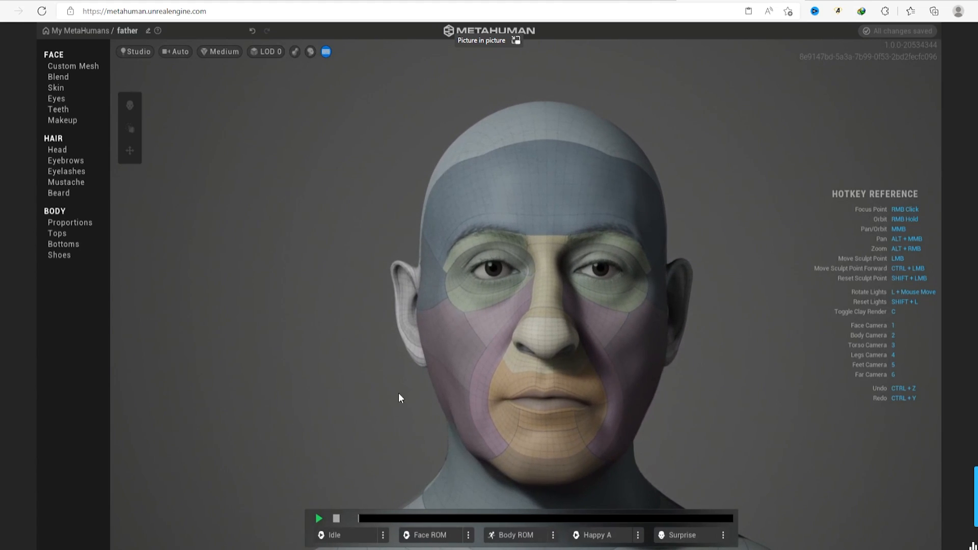
pyautogui.moveTo(73, 67)
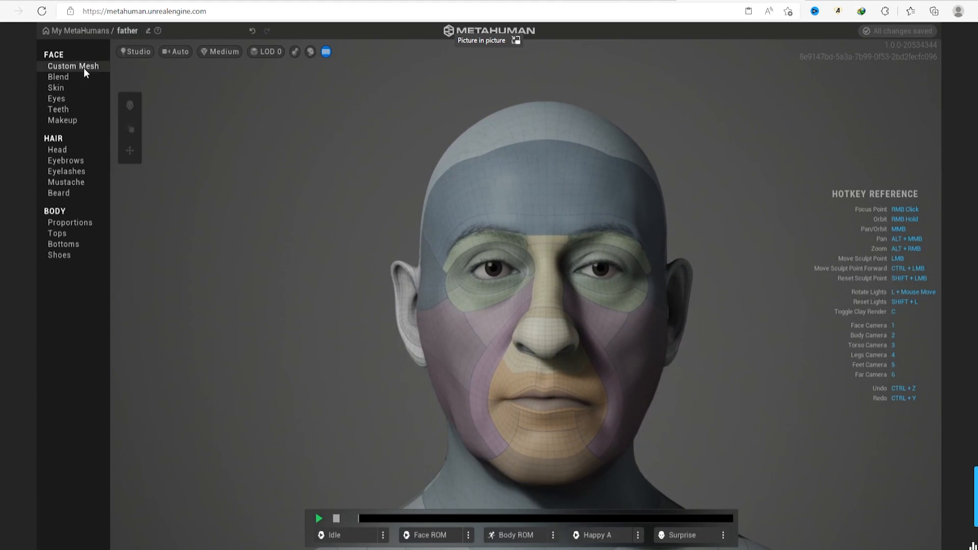
# - Show the Skin settings for the father custom mesh
pyautogui.click(73, 65)
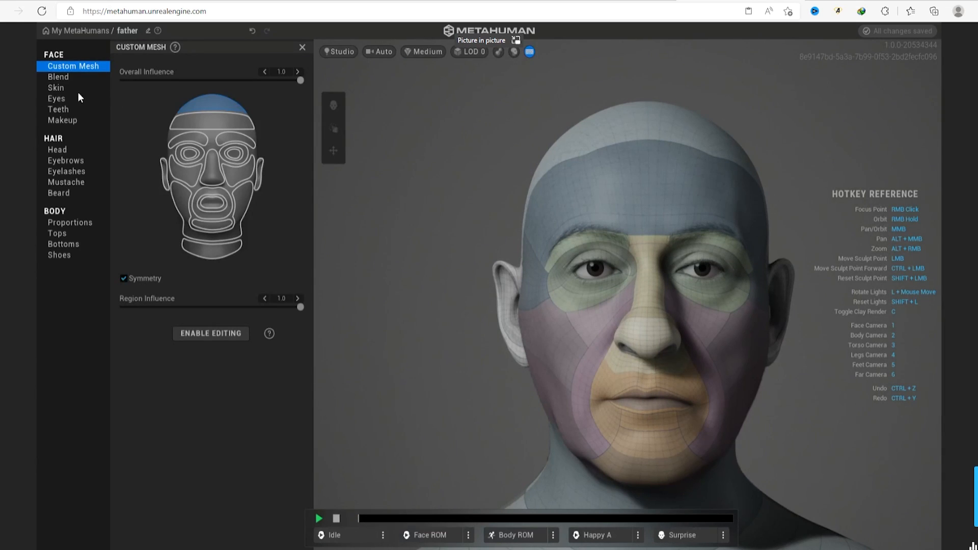
pyautogui.click(55, 87)
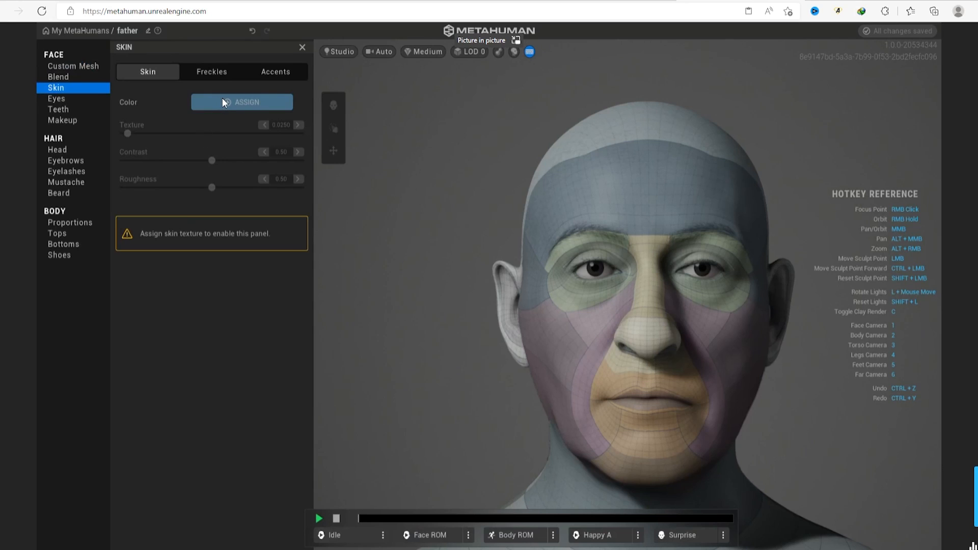
# - Assign realistic skin and raise the aged Texture slider to about 0.9
pyautogui.click(242, 102)
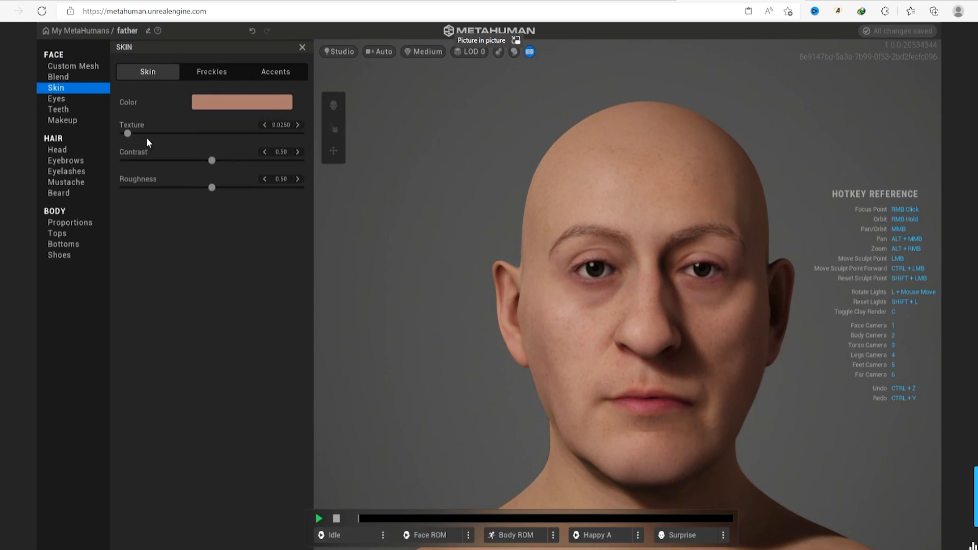
pyautogui.moveTo(129, 132); pyautogui.dragTo(214, 132)
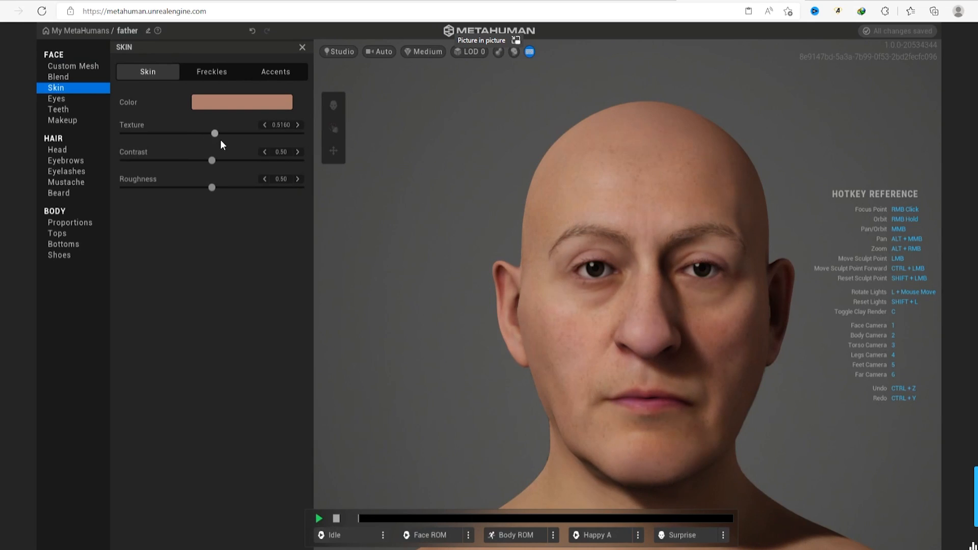
pyautogui.moveTo(215, 132); pyautogui.dragTo(257, 132)
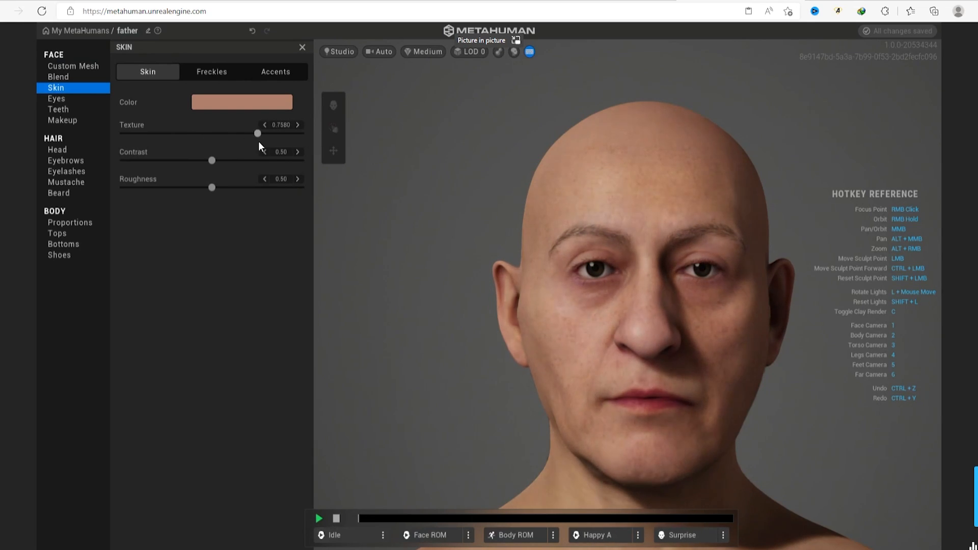
pyautogui.moveTo(257, 132); pyautogui.dragTo(272, 133)
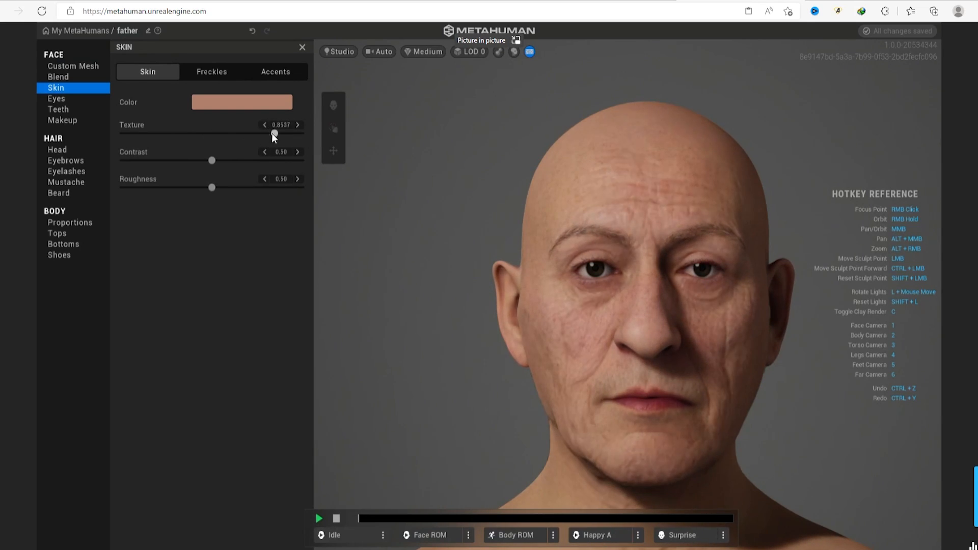
pyautogui.moveTo(271, 133); pyautogui.dragTo(283, 134)
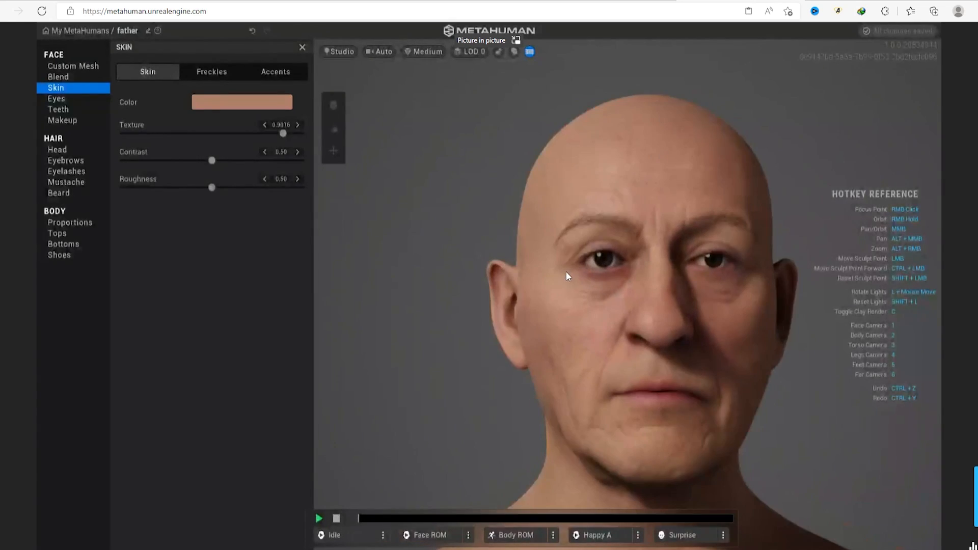
pyautogui.moveTo(282, 133); pyautogui.dragTo(291, 134)
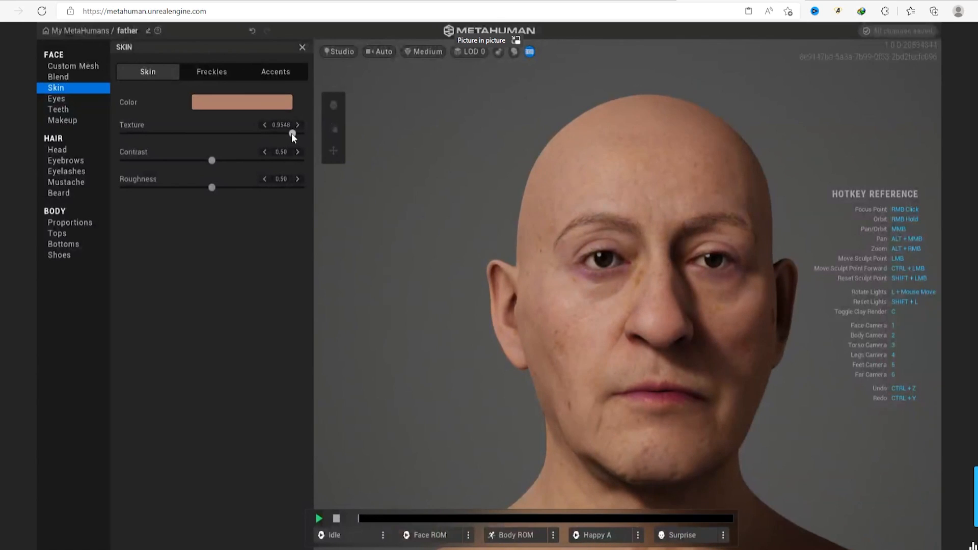
pyautogui.moveTo(291, 135); pyautogui.dragTo(285, 136)
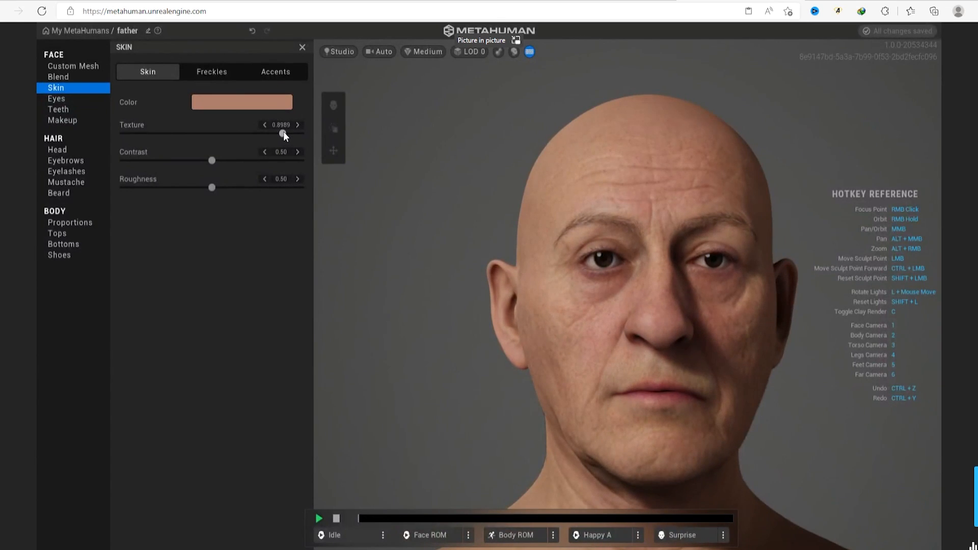
# - Select the nose under Accents to add redness
pyautogui.click(275, 71)
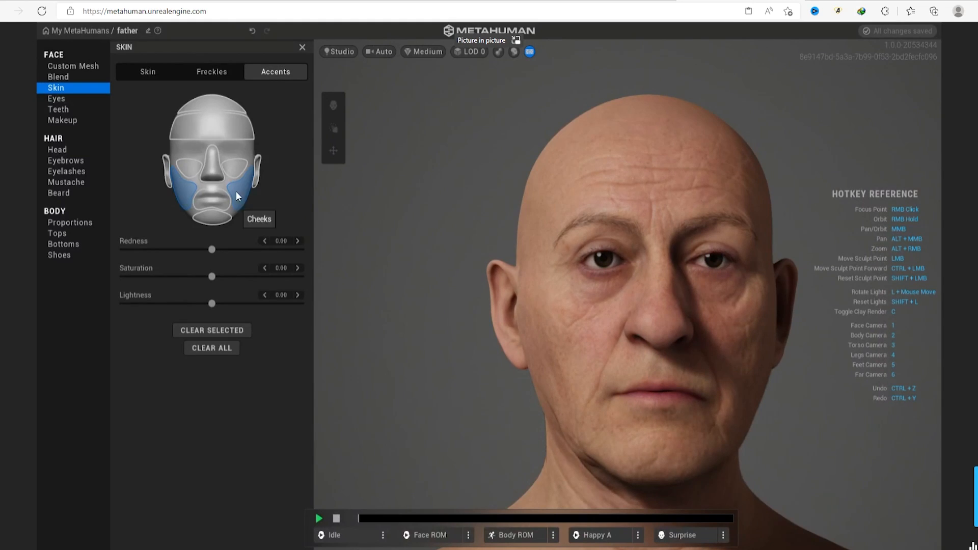
pyautogui.click(213, 165)
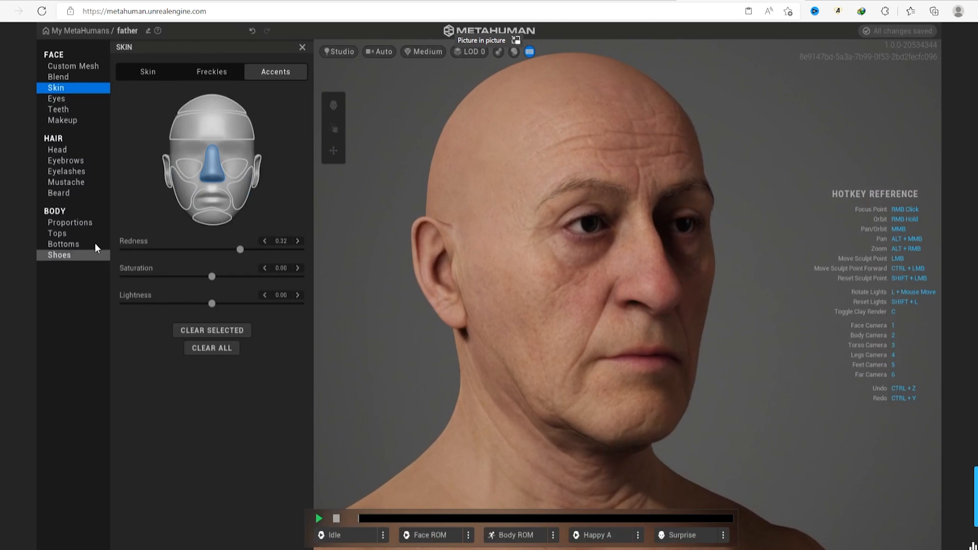
# - Give the eyebrows a brown custom colour with Salt & Pepper strands, then return to Skin Accents for the lips
pyautogui.click(65, 160)
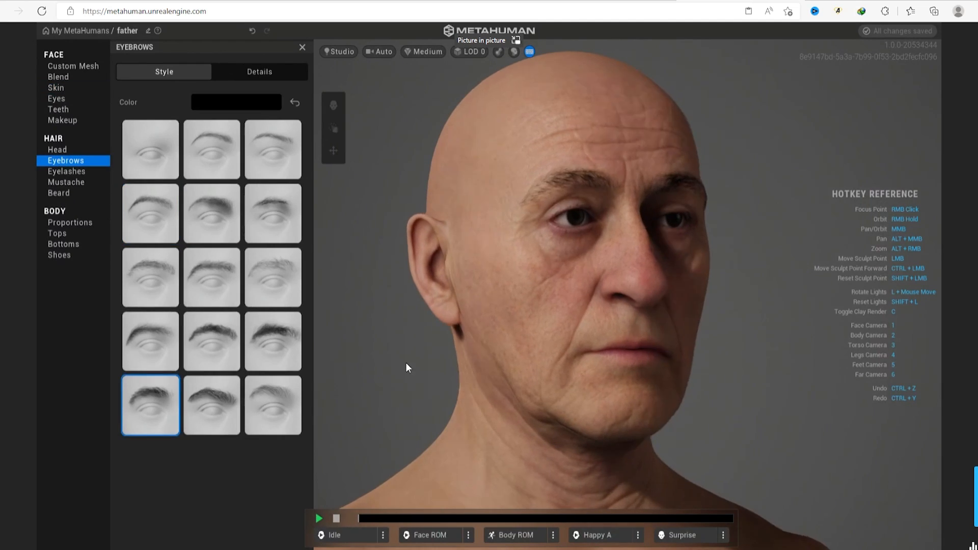
pyautogui.click(235, 102)
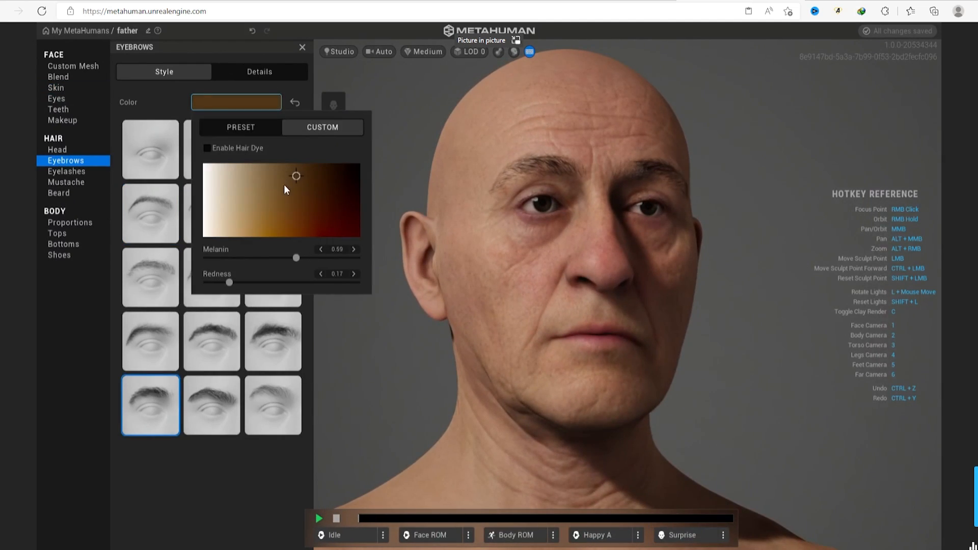
pyautogui.click(260, 71)
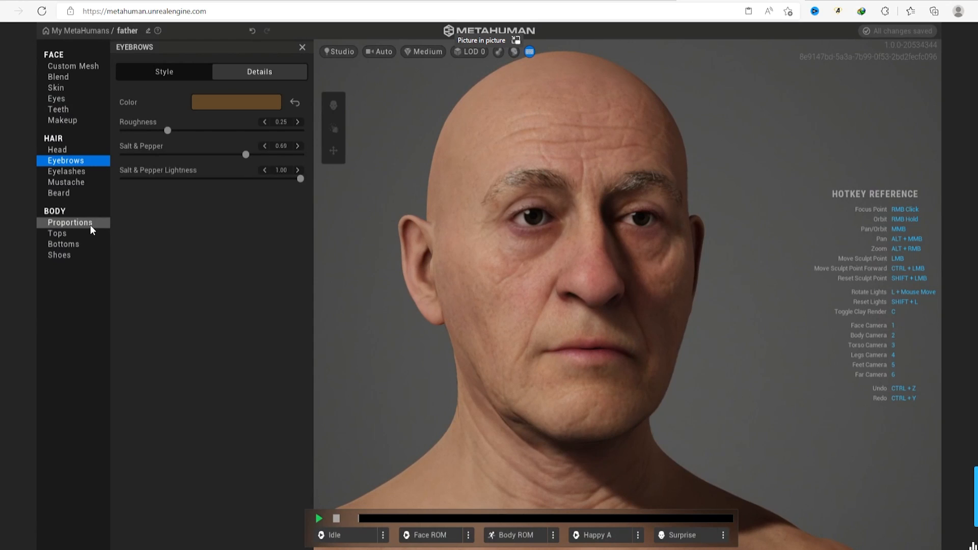
pyautogui.click(55, 87)
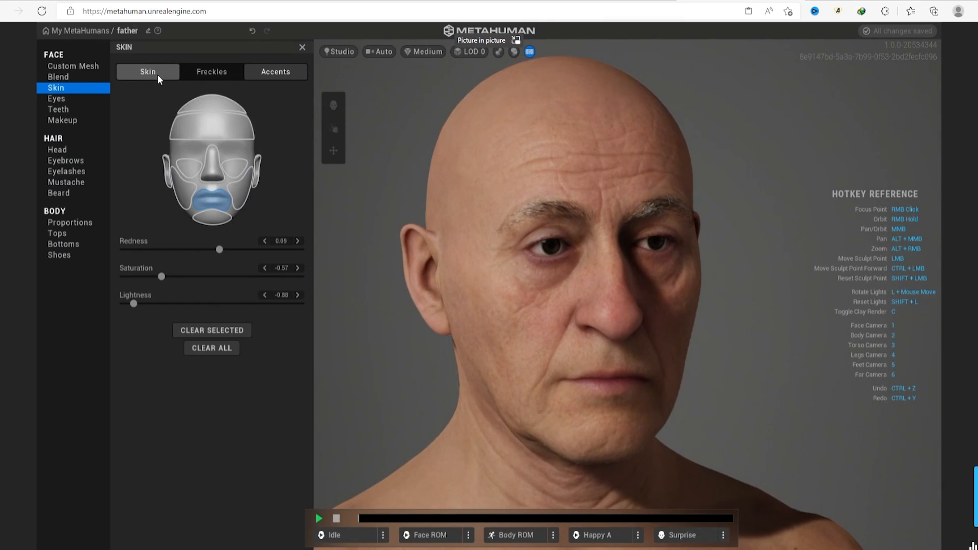
# - Apply a brown iris preset to both eyes, checking Iris and Sclera, then show Head hair styles
pyautogui.click(55, 99)
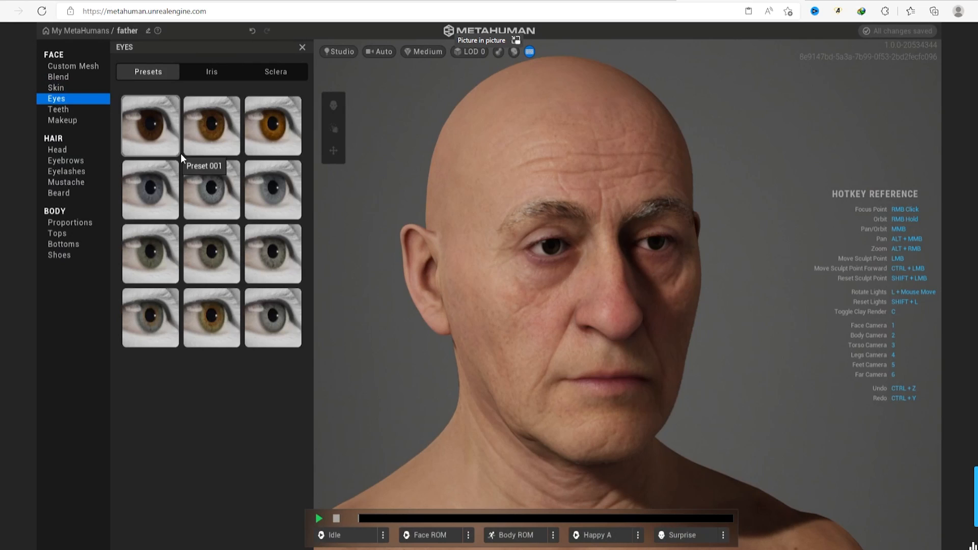
pyautogui.click(212, 124)
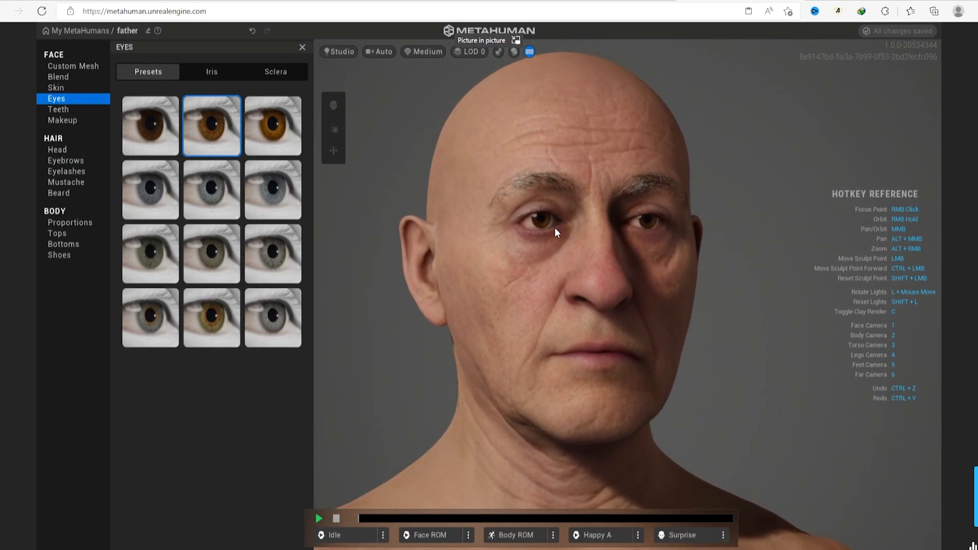
pyautogui.click(212, 71)
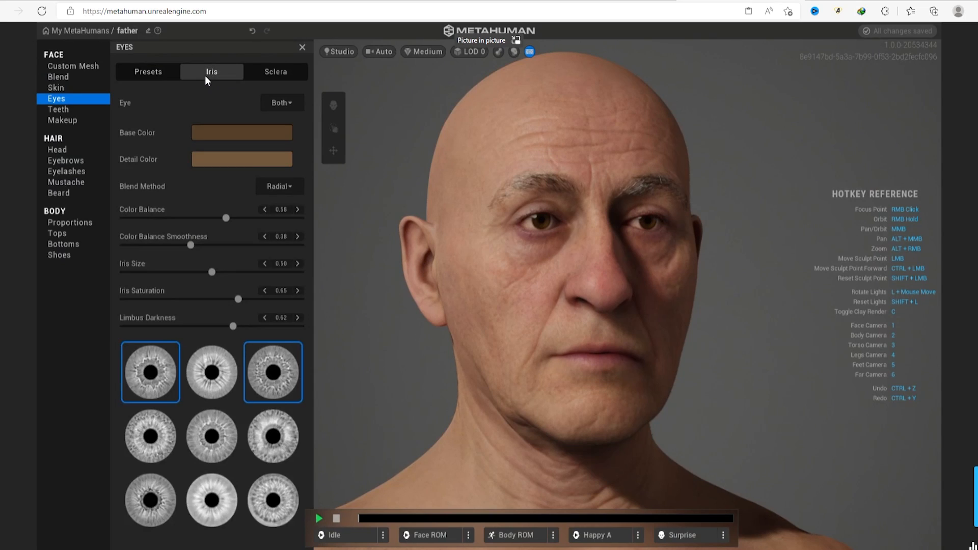
pyautogui.click(275, 71)
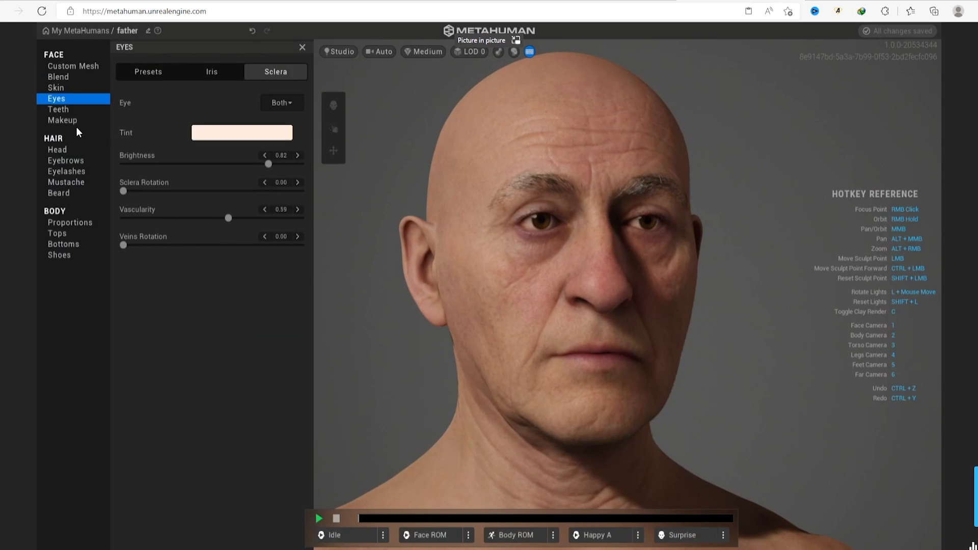
pyautogui.click(57, 149)
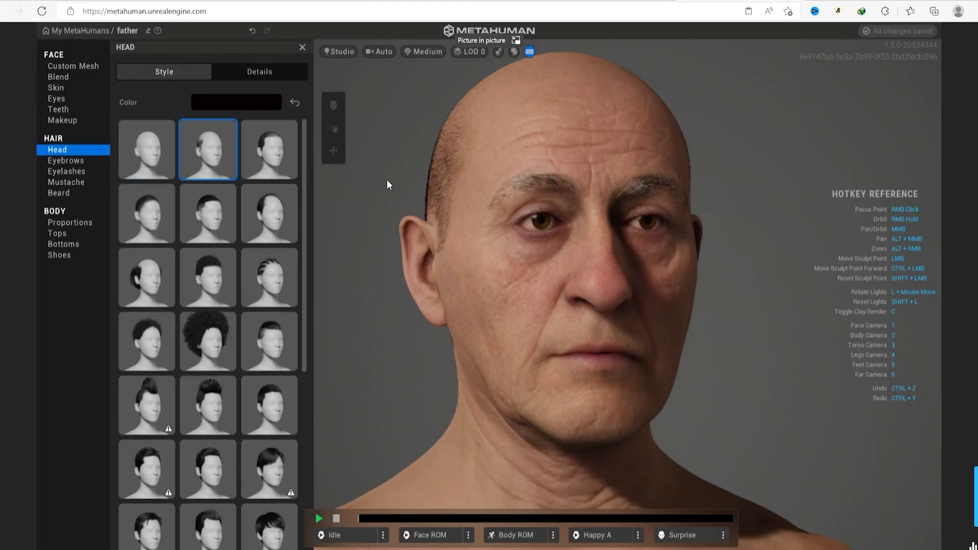
# - Set head hair Details to a light colour, Roughness 0.37, Salt & Pepper 0.46, Lightness 0.83
pyautogui.click(259, 71)
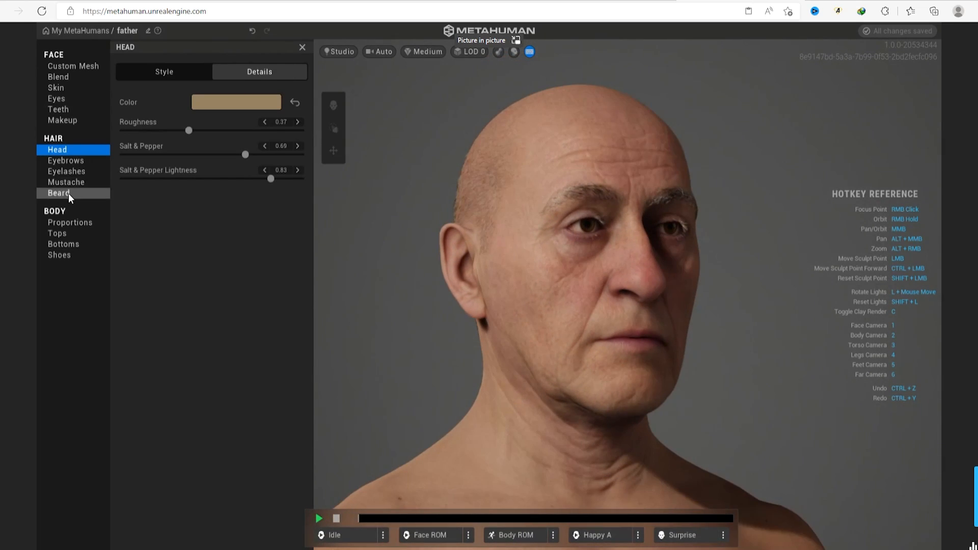
pyautogui.click(58, 193)
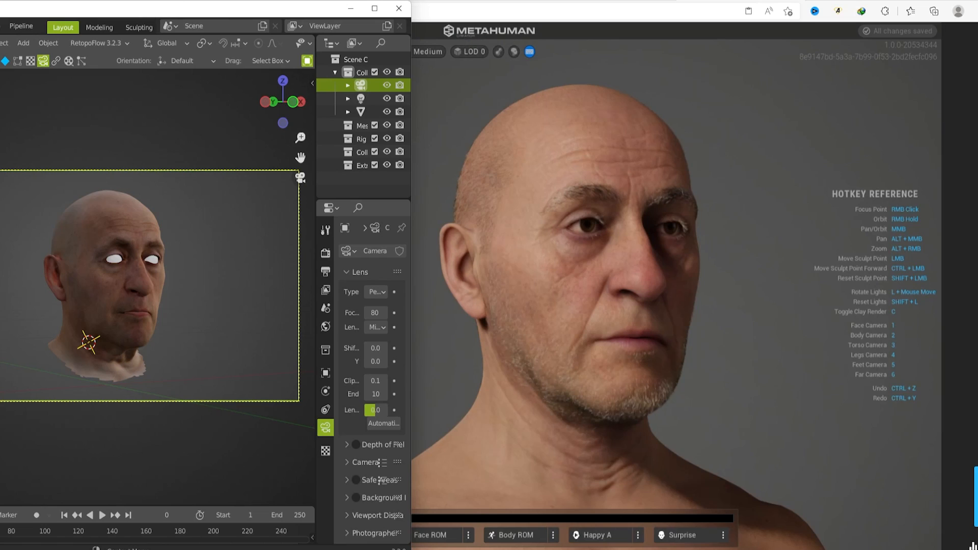
pyautogui.moveTo(649, 377)
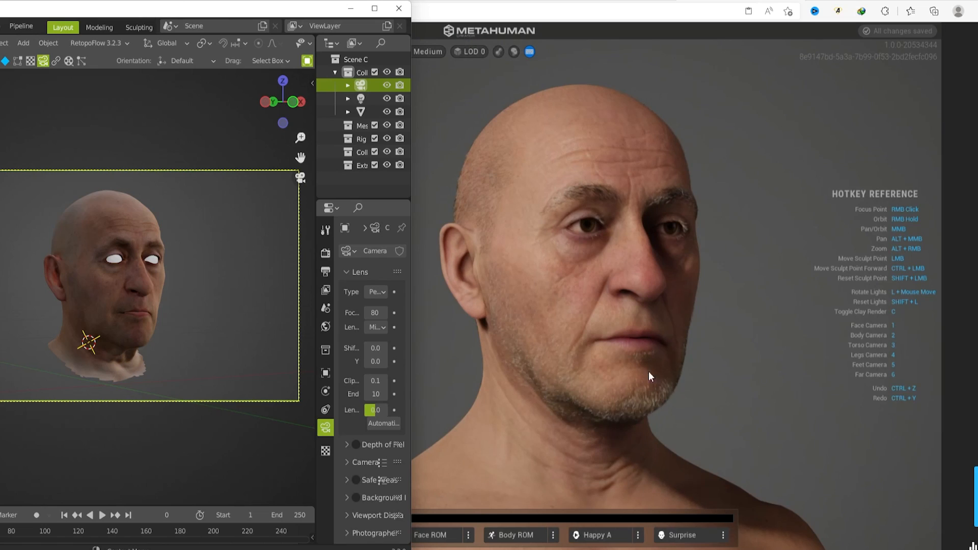
pyautogui.moveTo(709, 285)
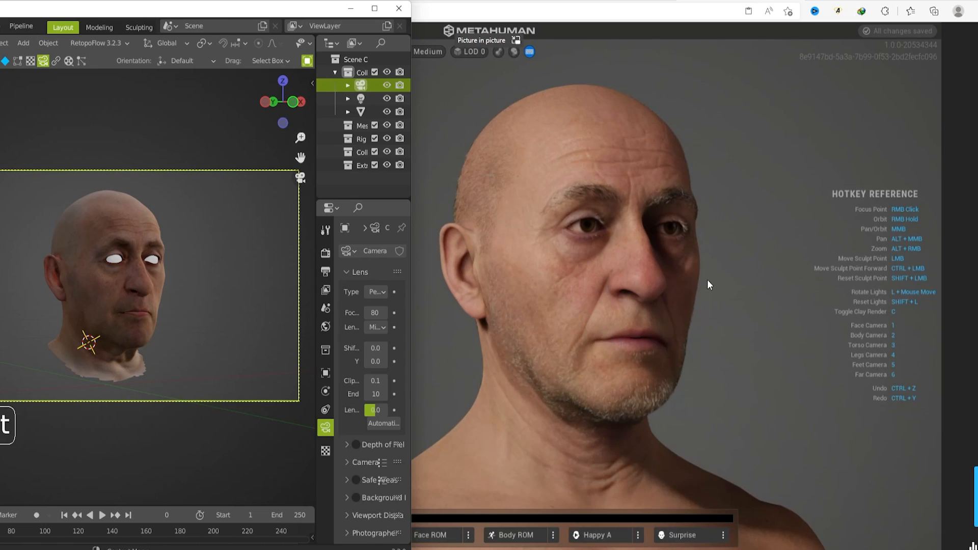
pyautogui.moveTo(647, 290)
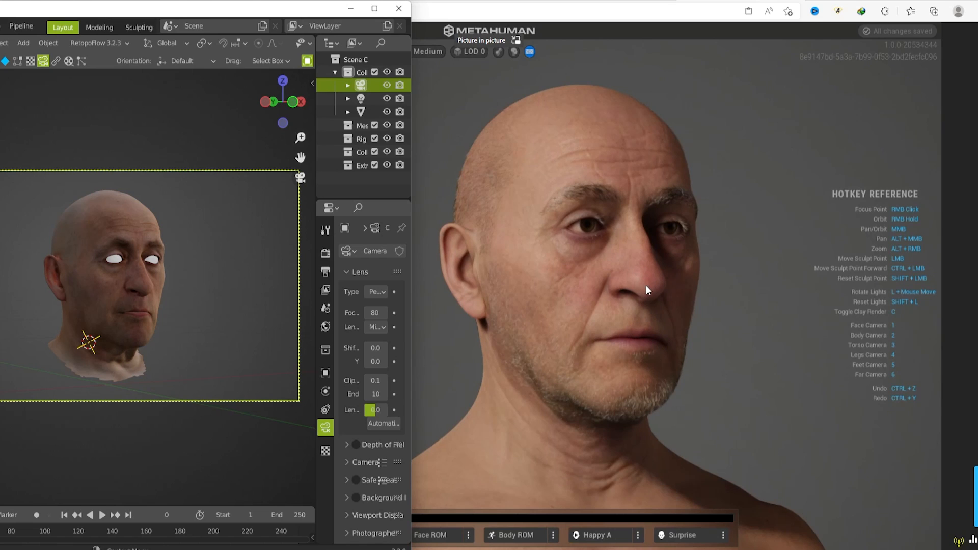